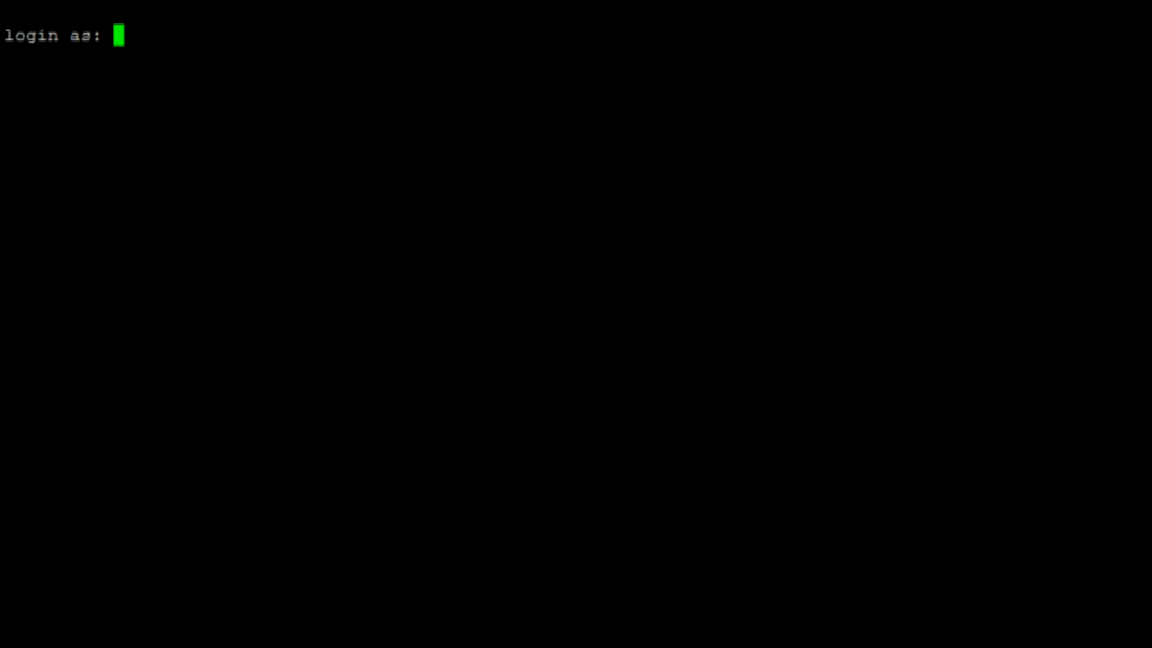
Log in to the Raspberry Pi as pi and change into the xloborg directory
{"action": "type", "text": "pi"}
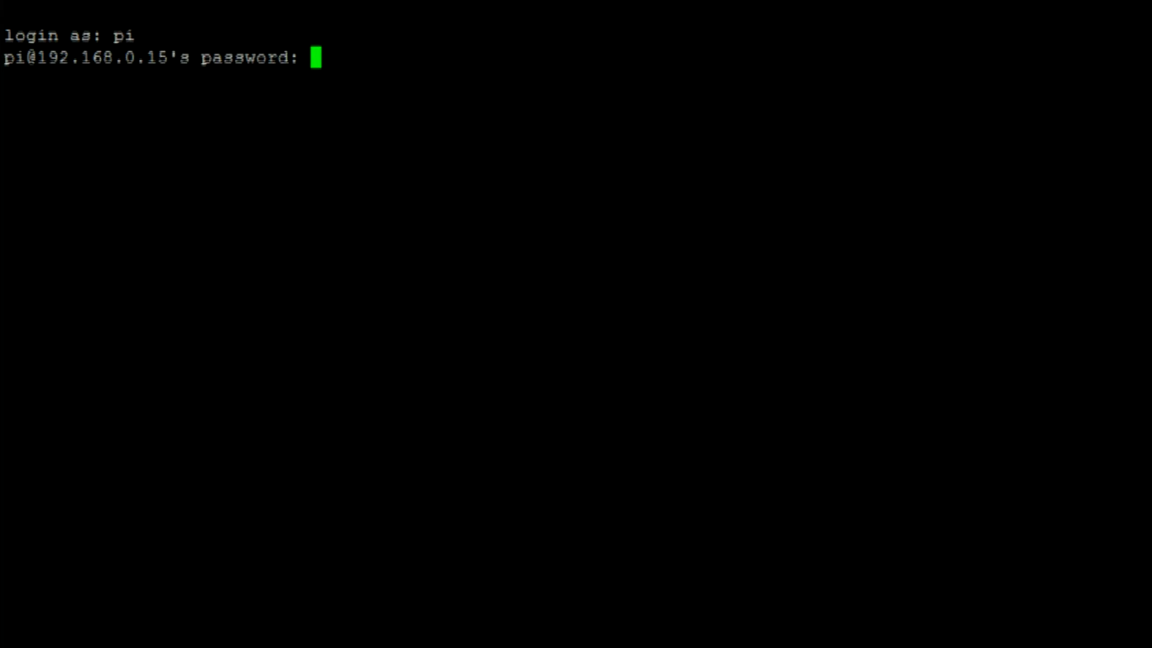
{"action": "type", "text": "cd Deskt"}
{"action": "type", "text": "cd ~/xloborg"}
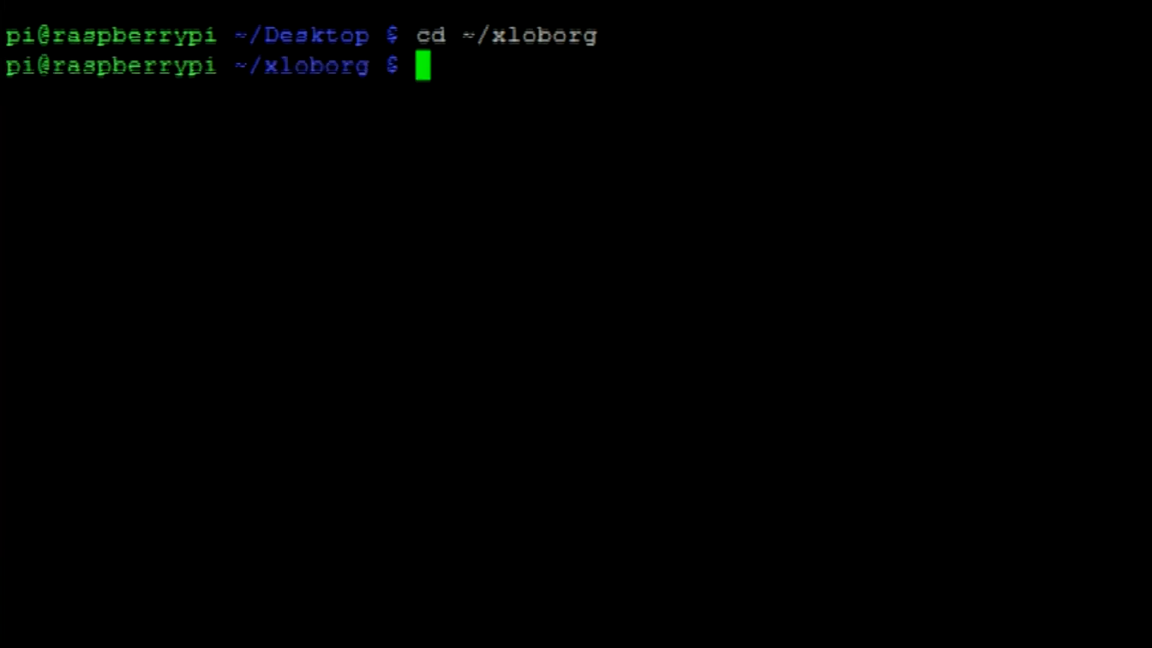
Download examples.zip with wget, make install.sh executable, run it, and reboot with sudo reboot
{"action": "type", "text": "wget http://www.piborg.org/downloads/xloborg/examples.zip"}
{"action": "type", "text": "unzip examples.zip"}
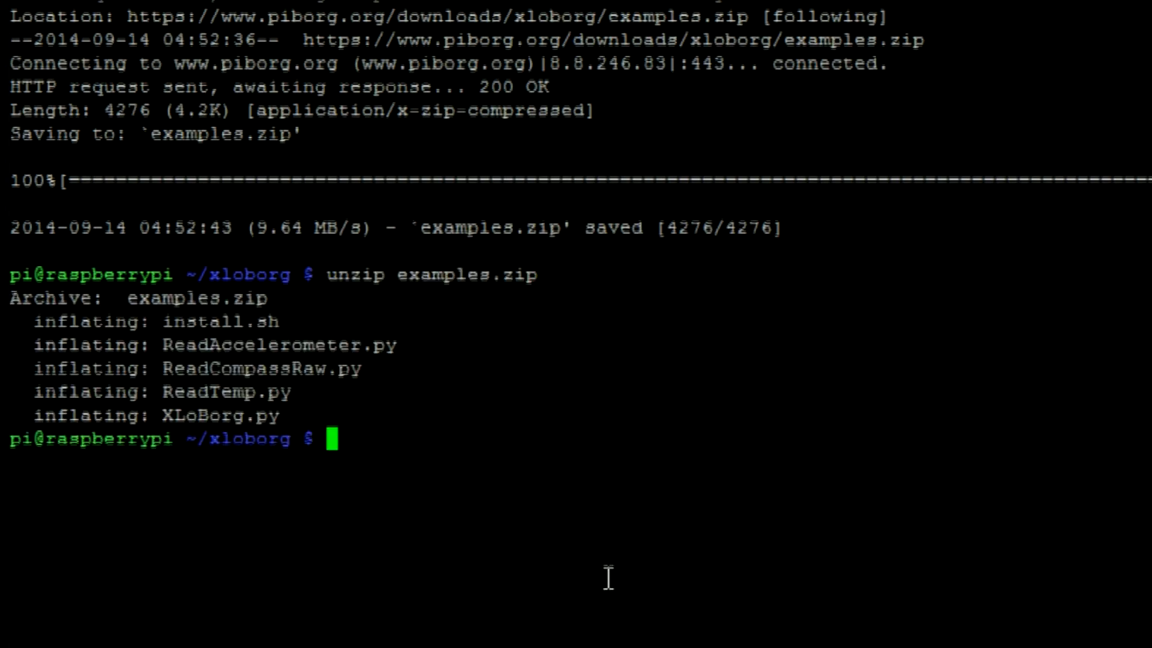
{"action": "type", "text": "chmod +x install.sh"}
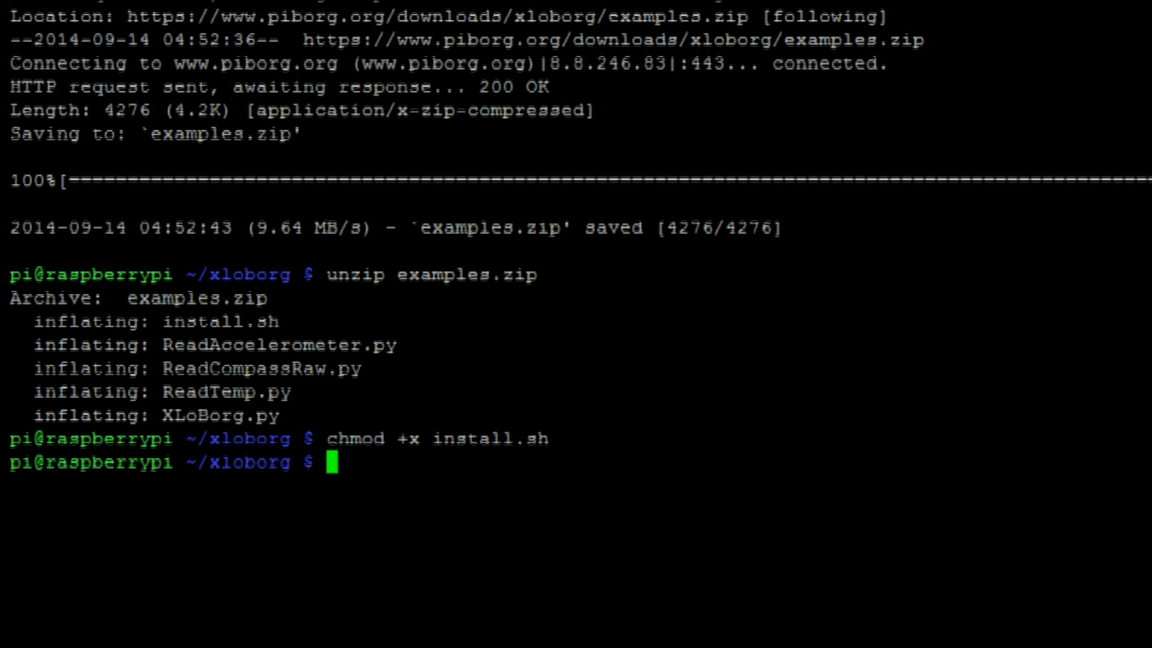
{"action": "type", "text": "./install.sh"}
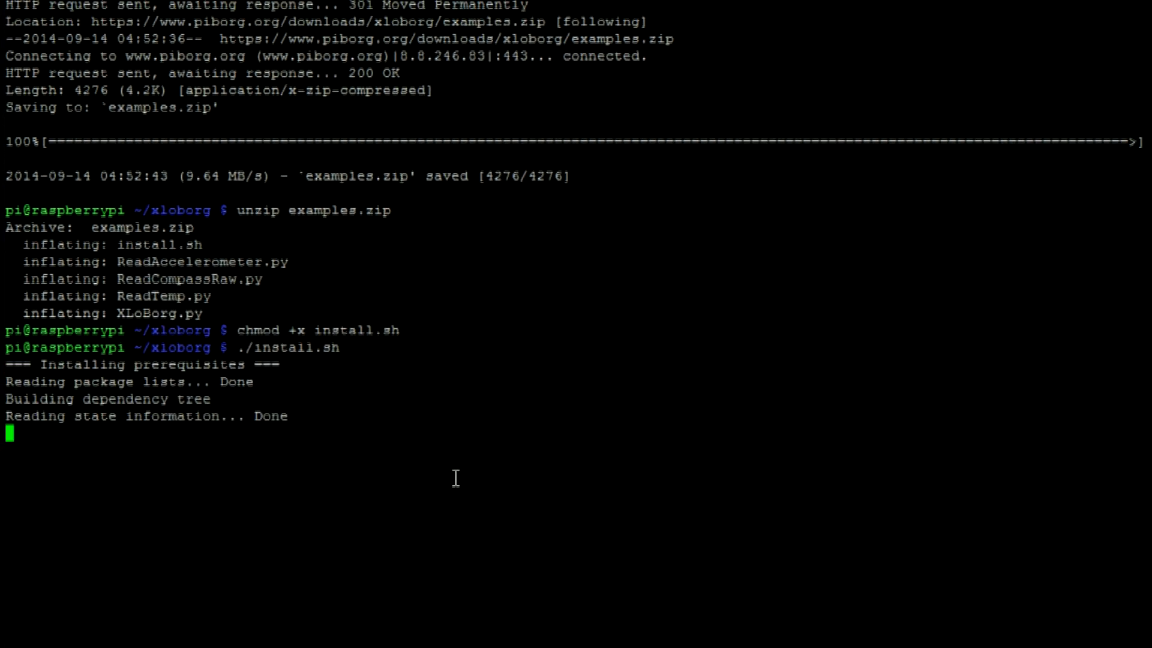
{"action": "type", "text": "sudo reboot"}
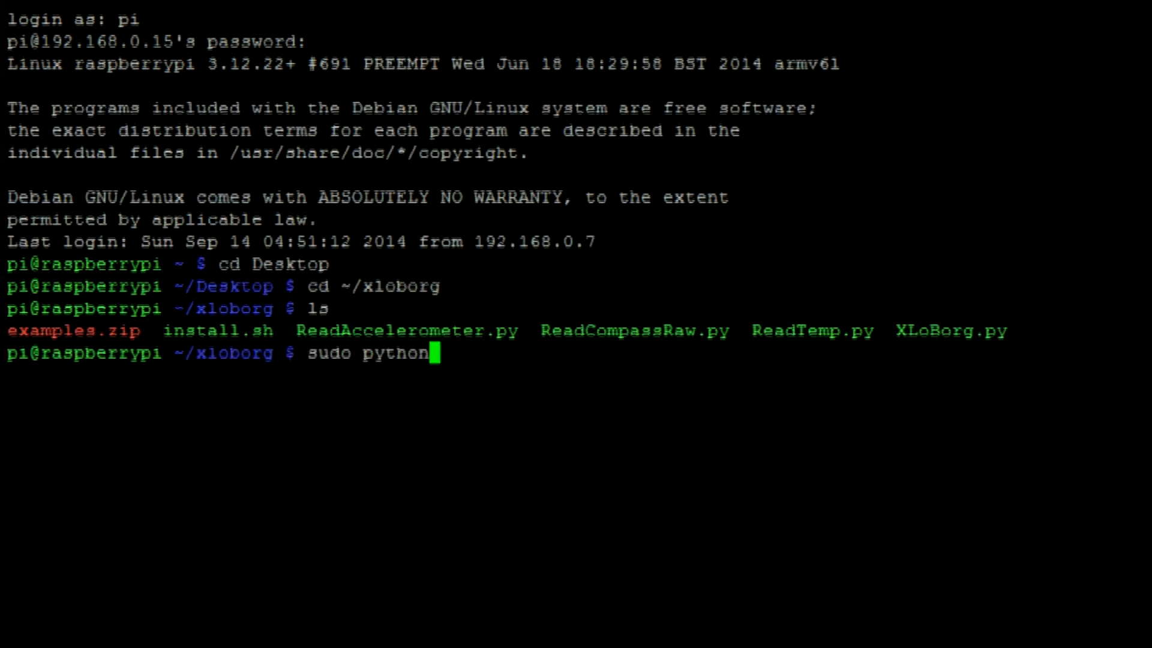
Run XLoBorg.py to stream sensor readings, then start sudo nano movement_detector
{"action": "type", "text": "XLoBorg.py"}
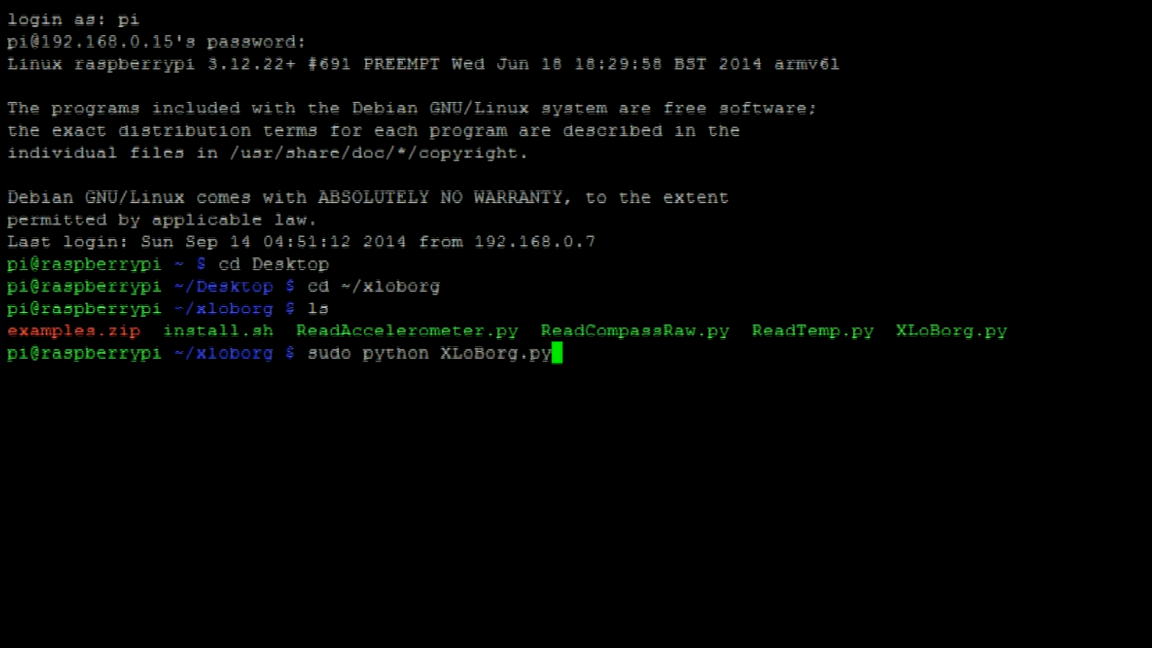
{"action": "key", "text": "Enter"}
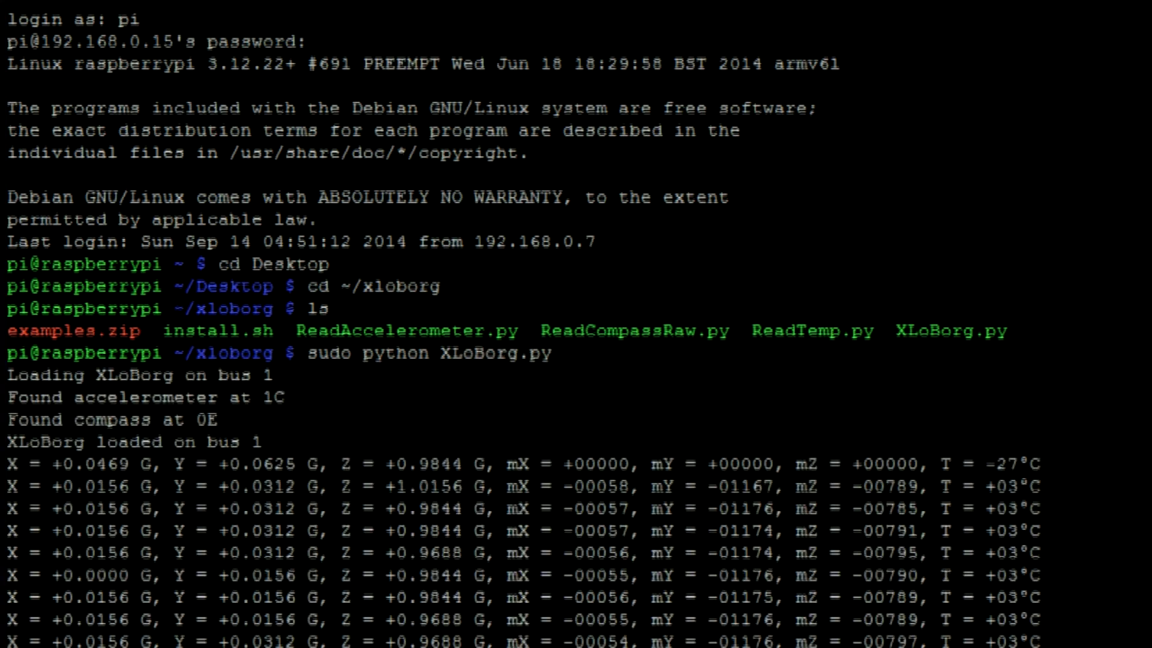
{"action": "scroll", "scroll_direction": "down", "scroll_amount": 3}
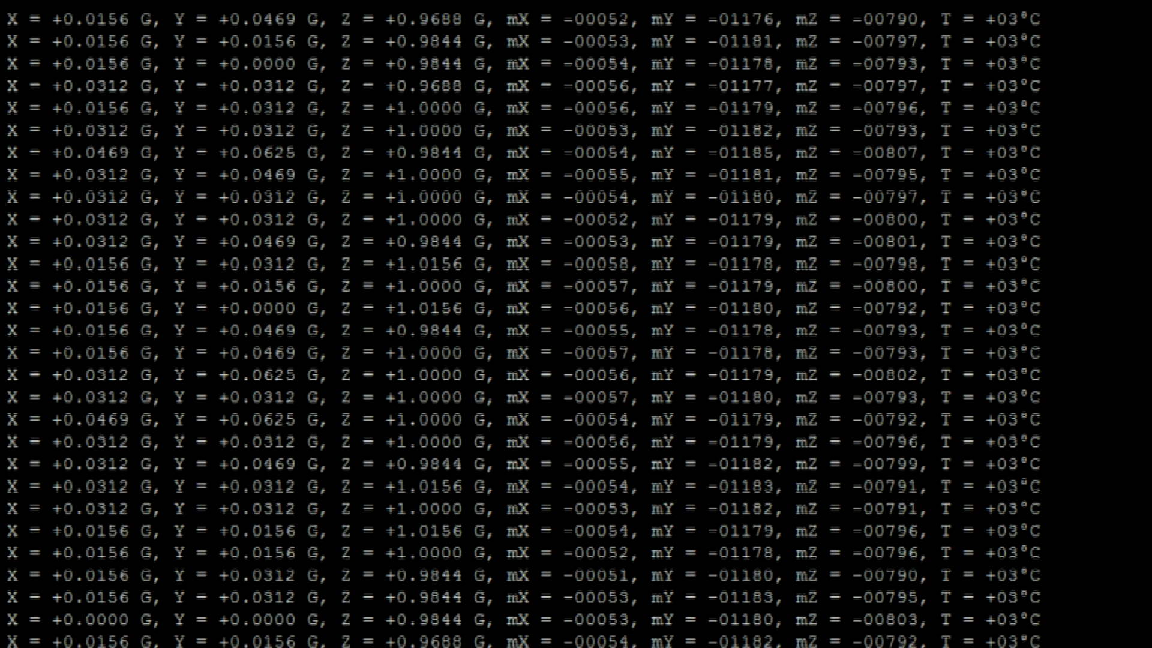
{"action": "type", "text": "sudo nano movemen"}
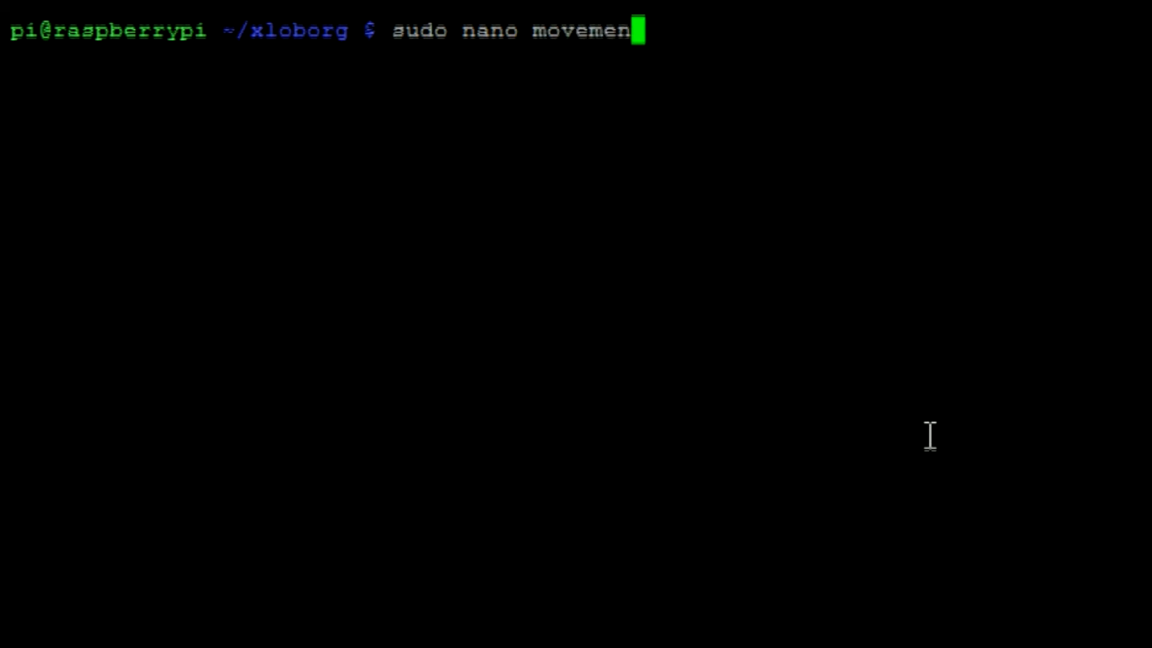
{"action": "type", "text": "t_detector"}
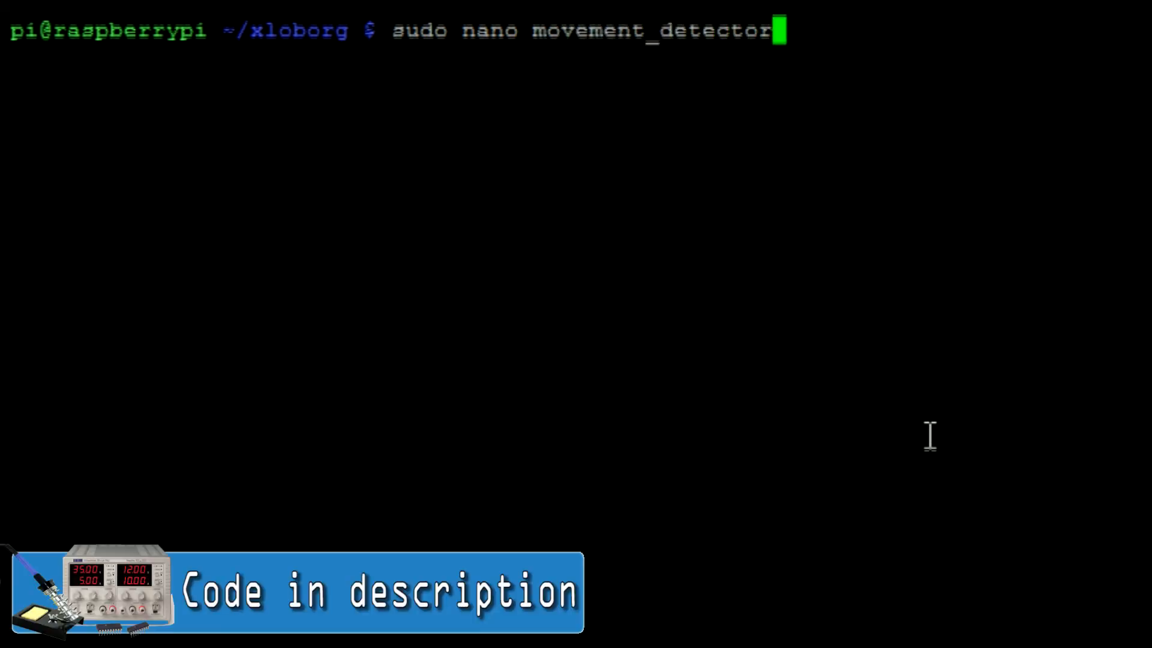